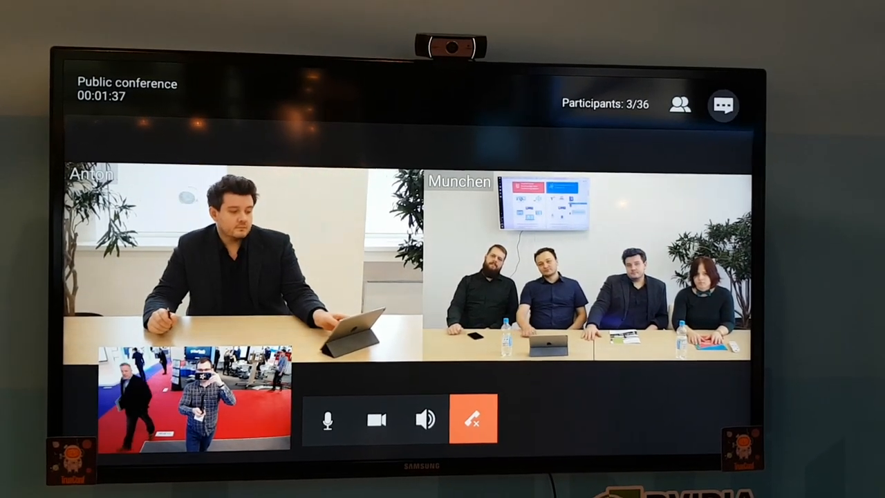
Step: End the three-party call and launch a new public conference with Anton
click(680, 104)
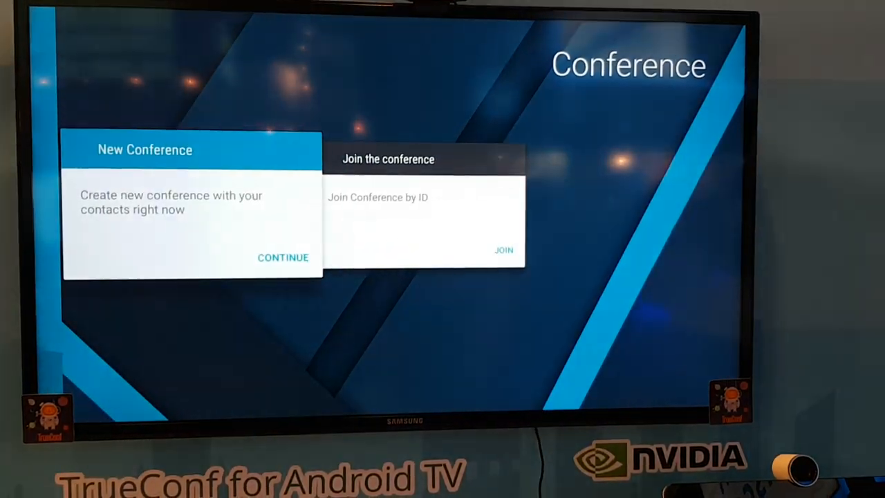
click(283, 257)
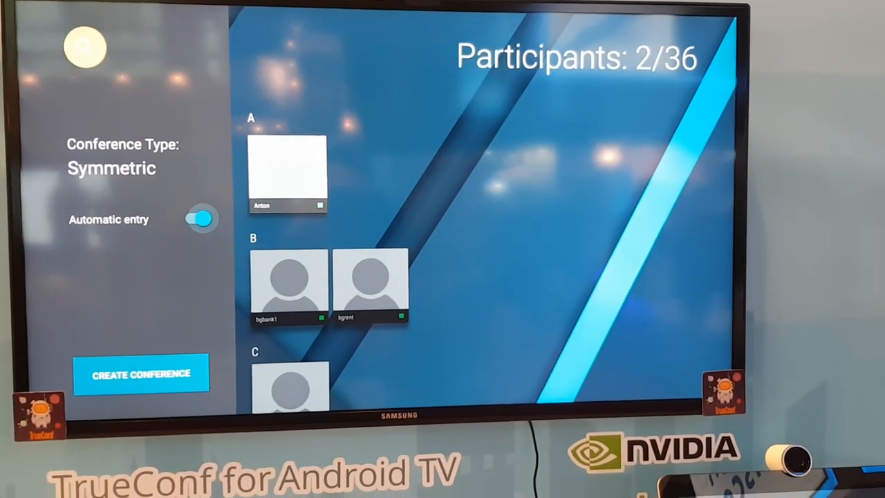
click(141, 374)
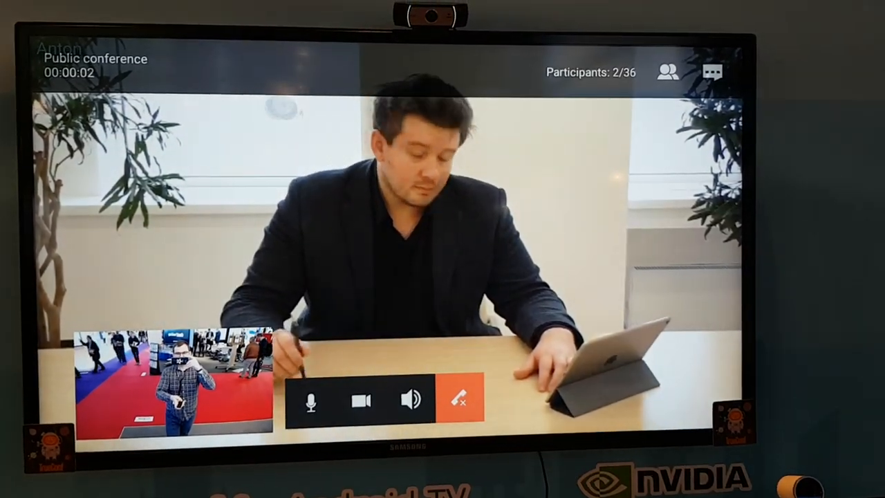